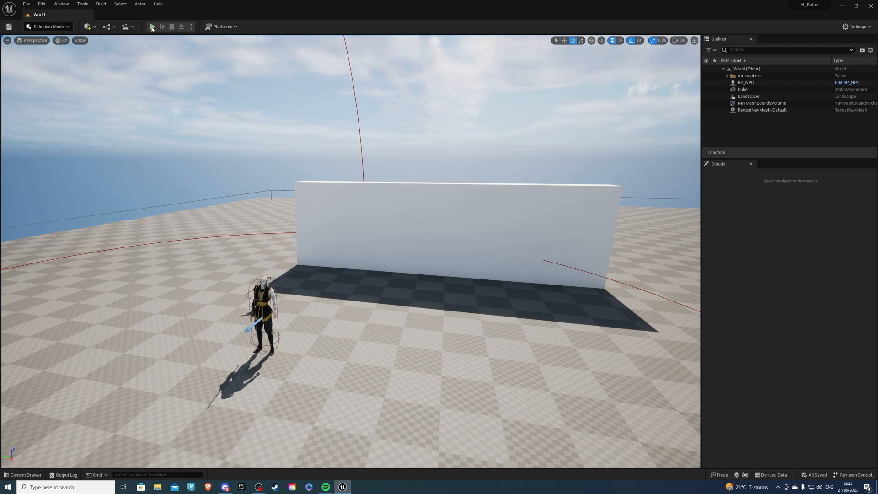
Play-test the level, then open BP_NPC from the NPC folder in the Content Drawer.
click(155, 27)
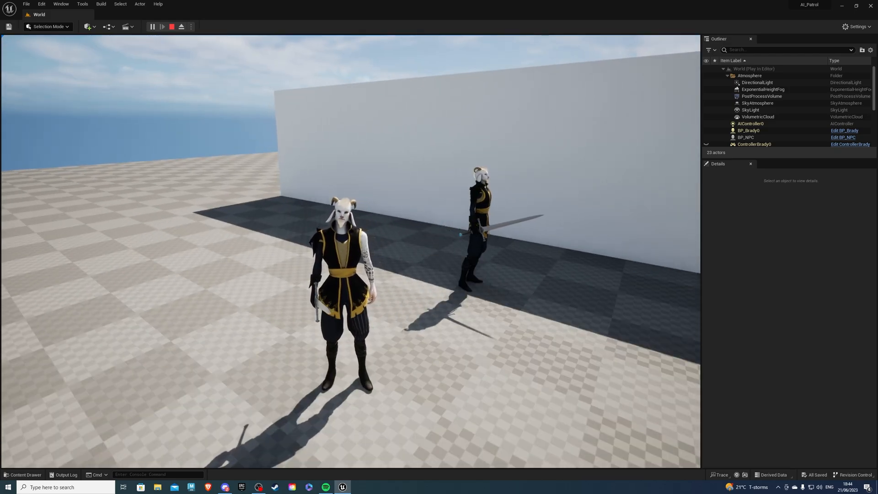
click(178, 26)
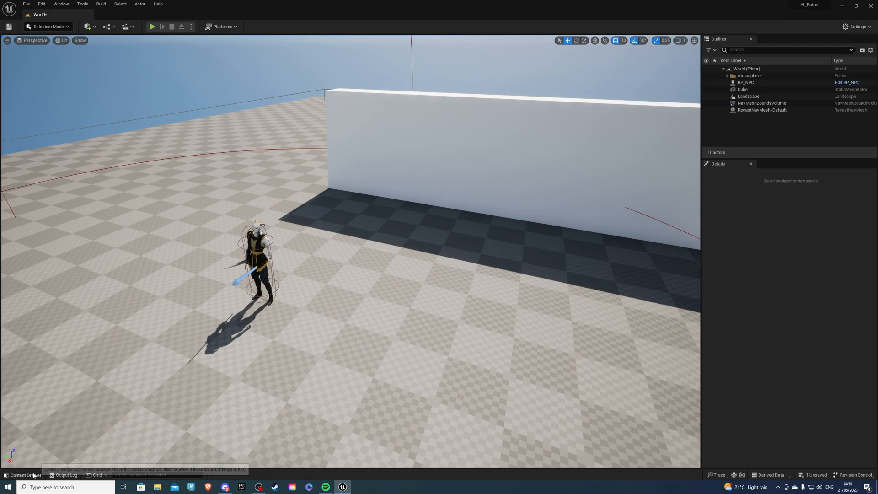
click(21, 474)
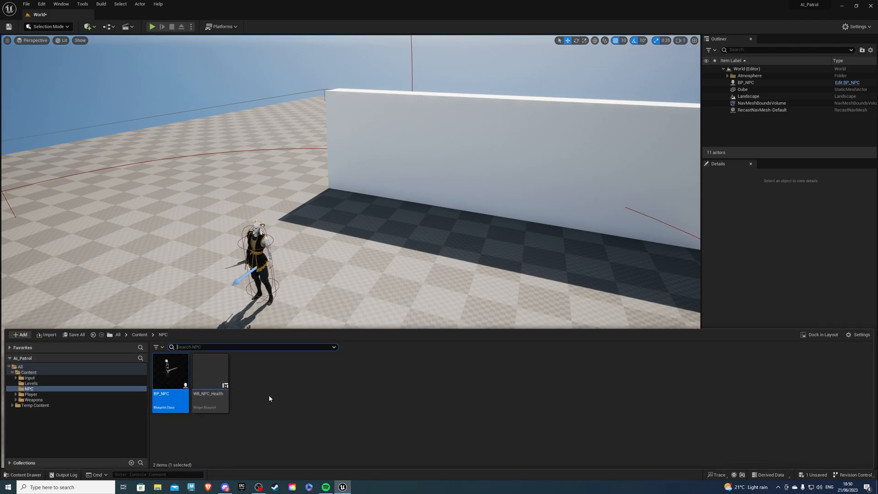
mouse_move(172, 372)
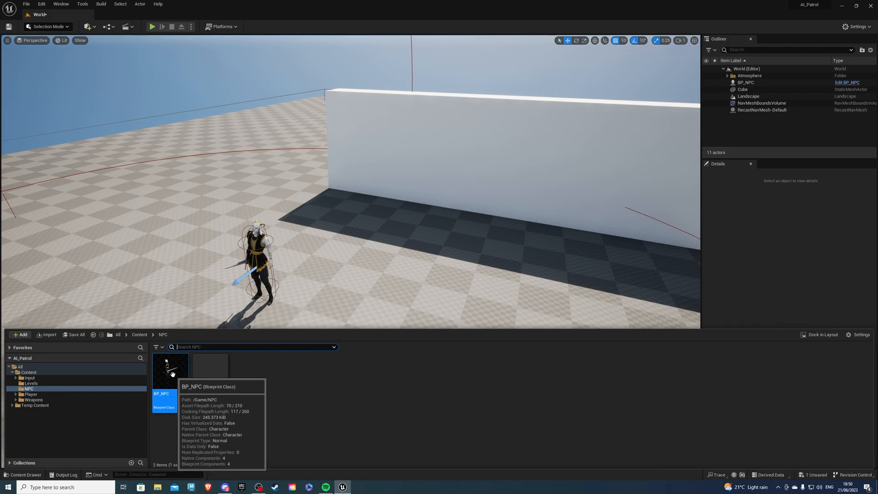
double_click(168, 370)
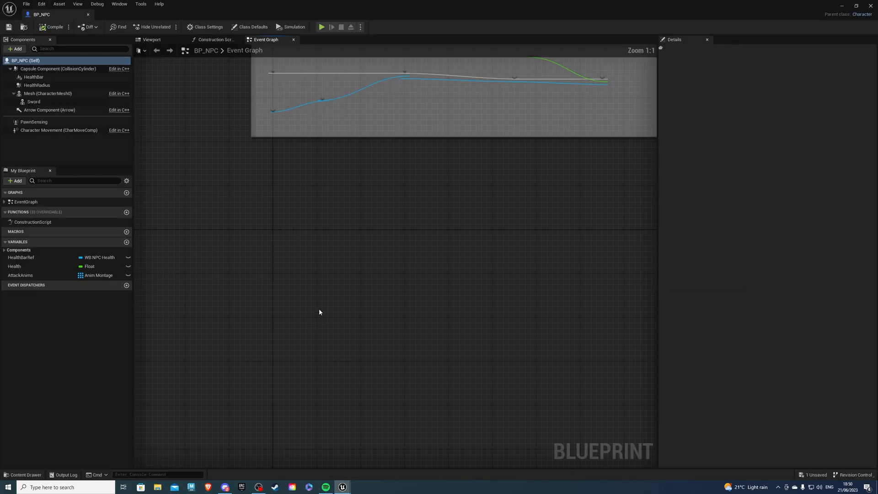
Add a custom event named GuardPatrol to the BP_NPC Event Graph.
click(253, 27)
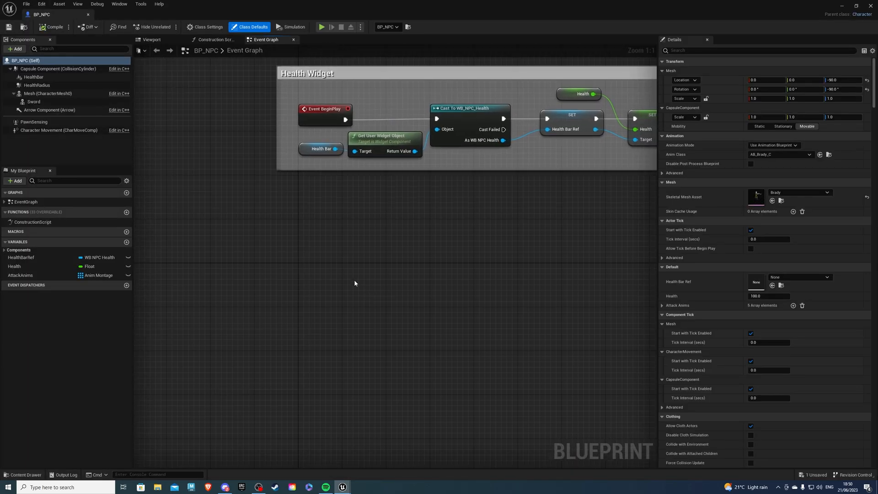
text(cust eve)
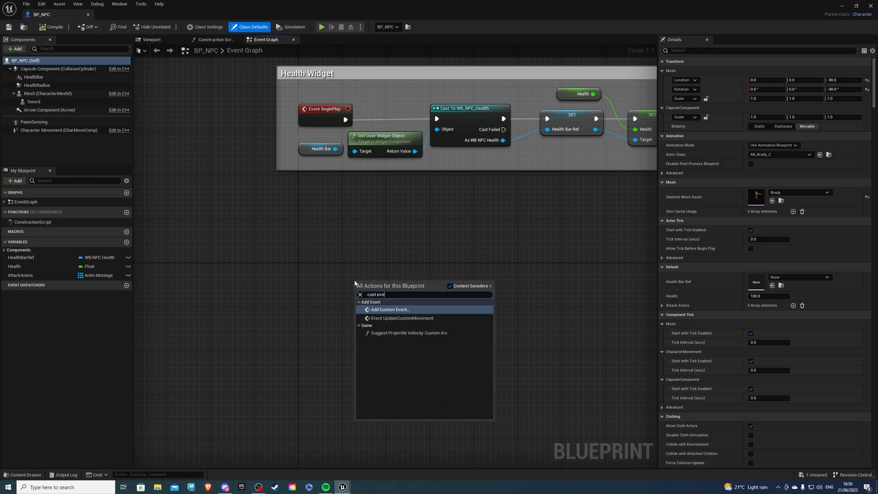
click(389, 309)
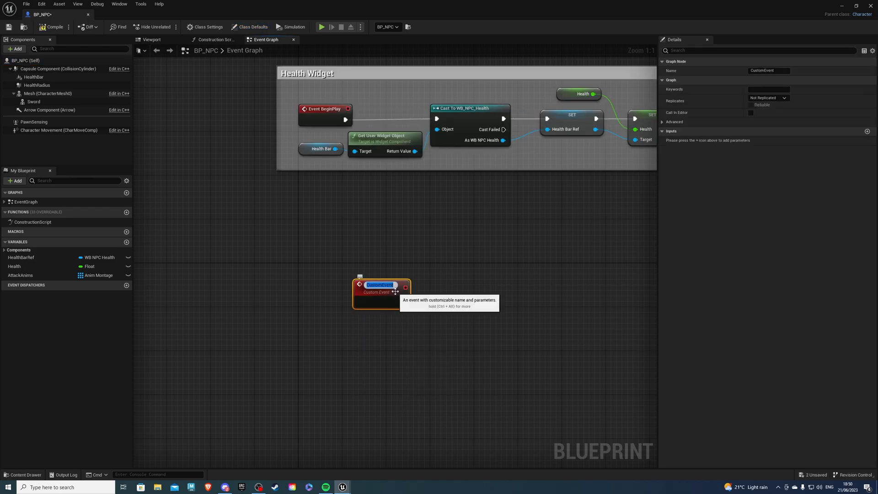
text(GuardPatrol)
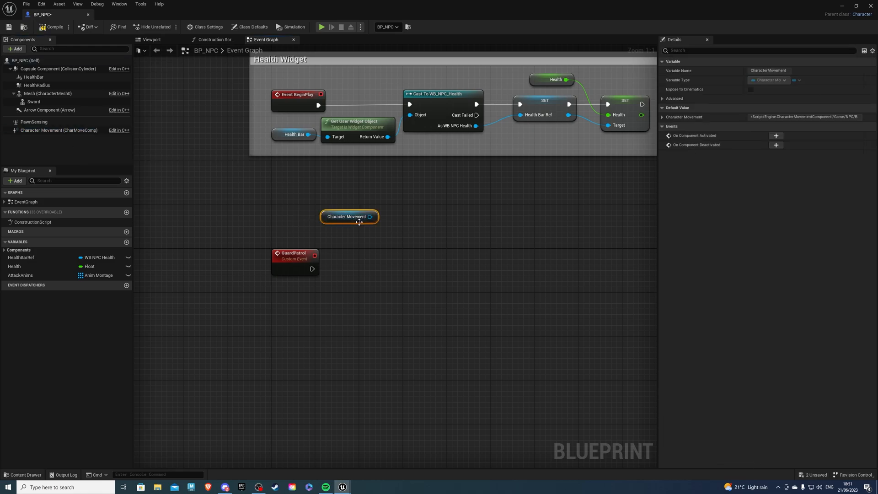
Add a Set Max Walk Speed node on Character Movement, run from GuardPatrol, at 150.
drag(369, 217, 411, 219)
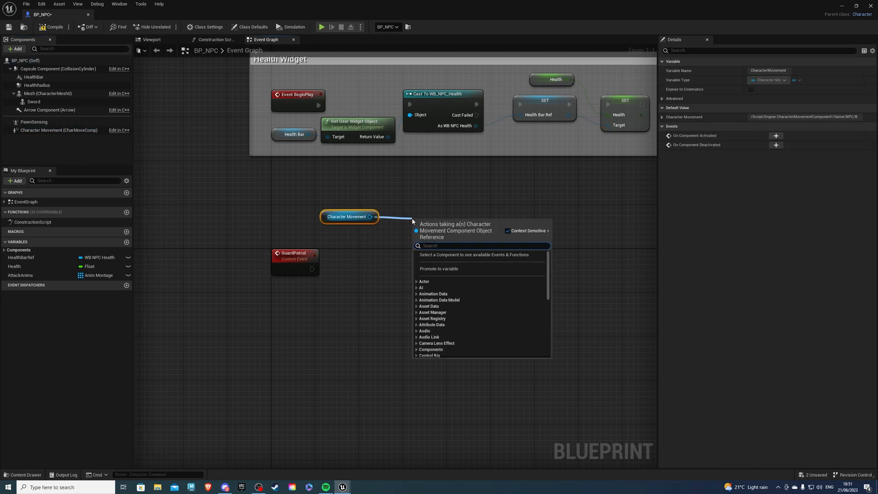
text(set speed)
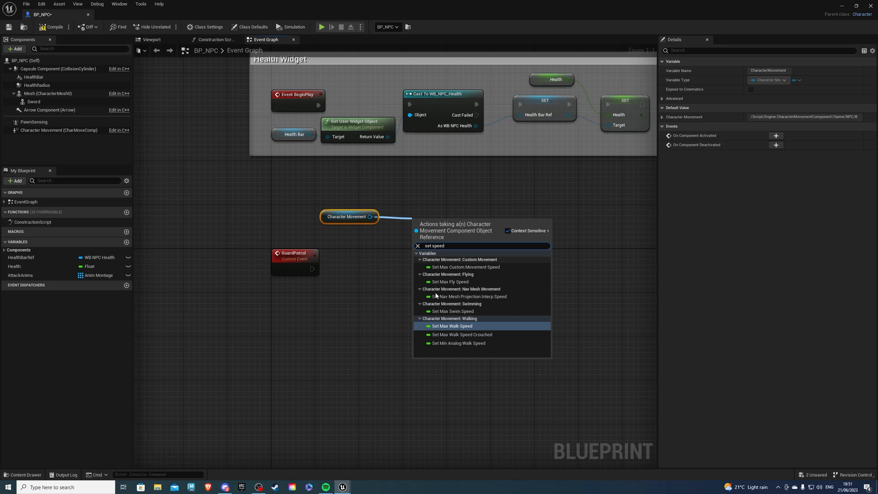
click(451, 326)
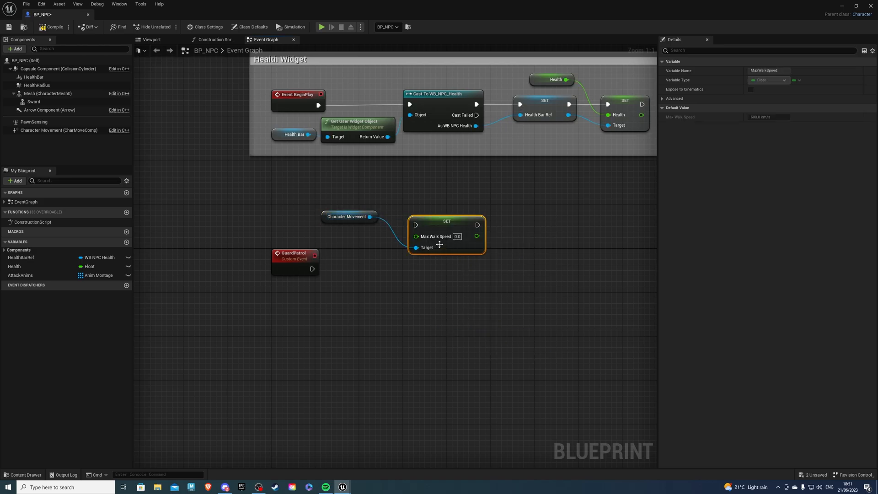
drag(446, 234, 419, 268)
text(150)
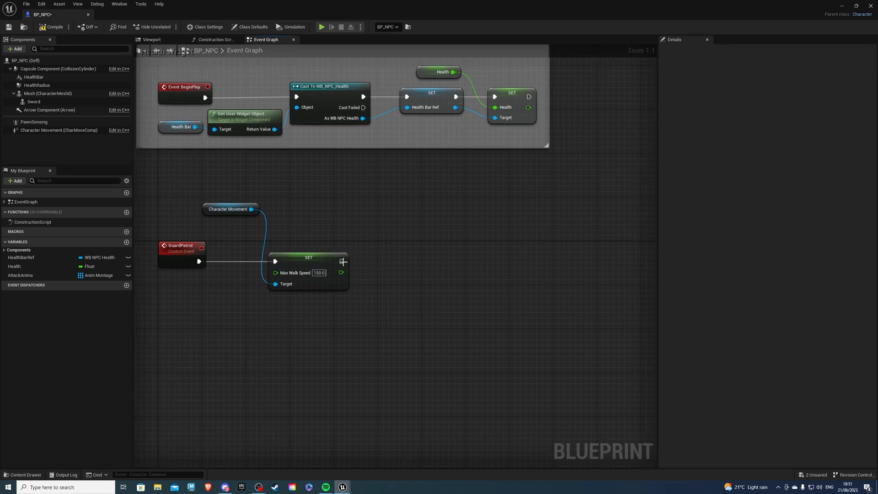
Add an AI MoveTo node after the walk-speed setter, with Self as Pawn.
text(ai move)
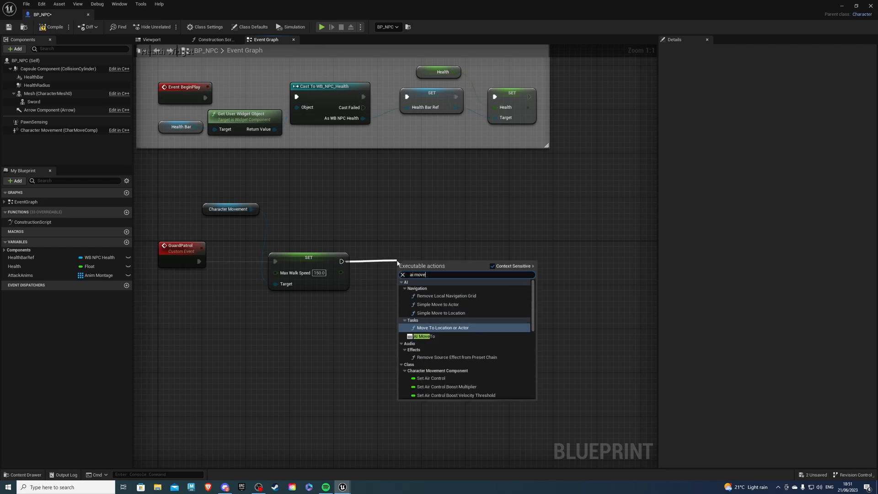
click(421, 336)
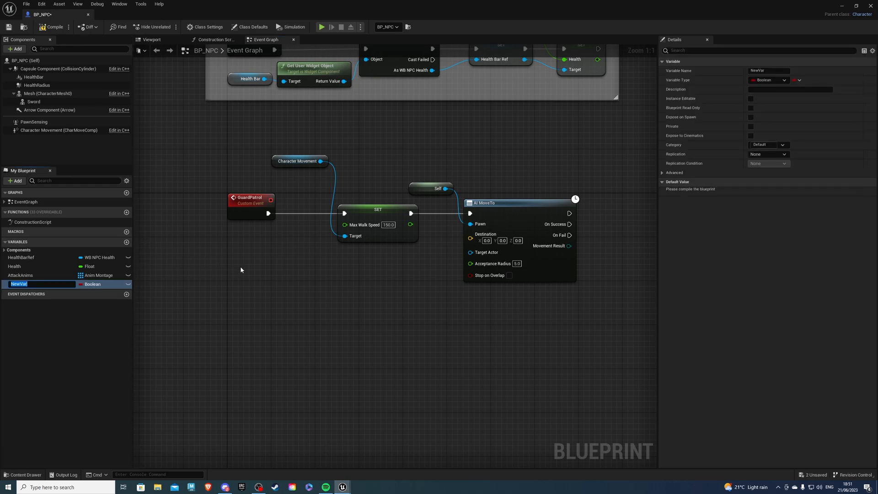
Make the variable PatrolLocation a Vector array, Instance Editable and Expose on Spawn.
text(PatrolLocation)
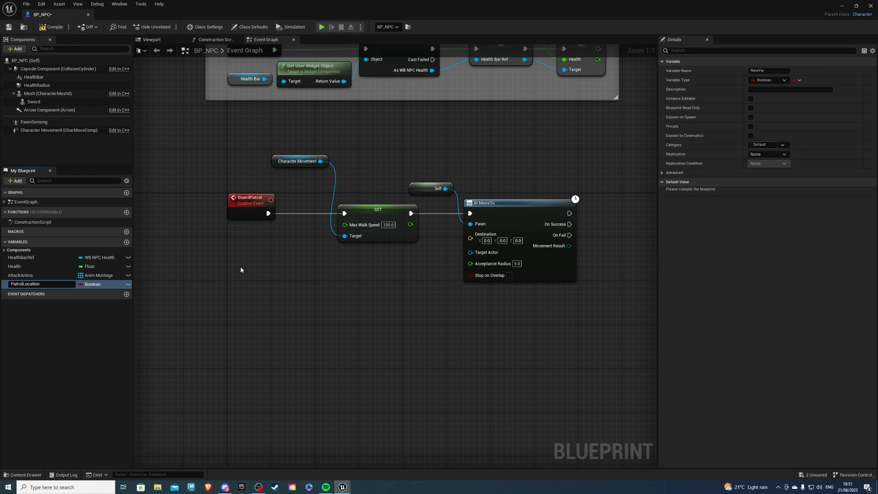
click(128, 284)
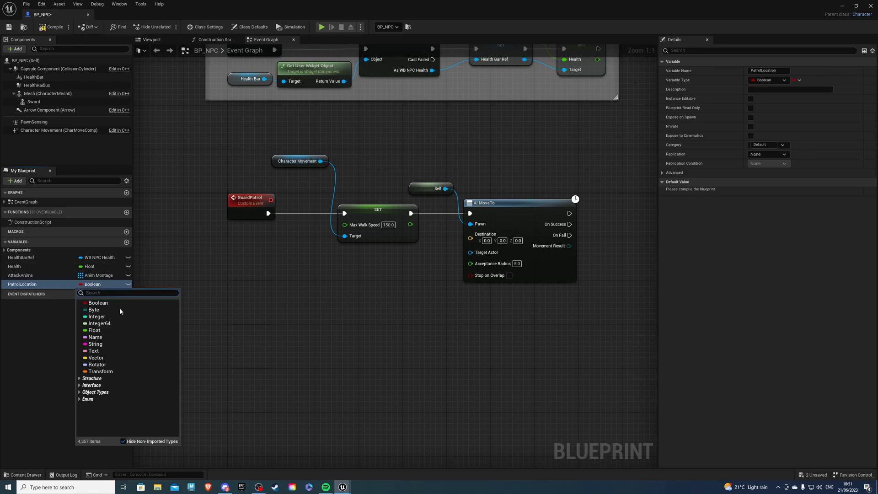
click(95, 357)
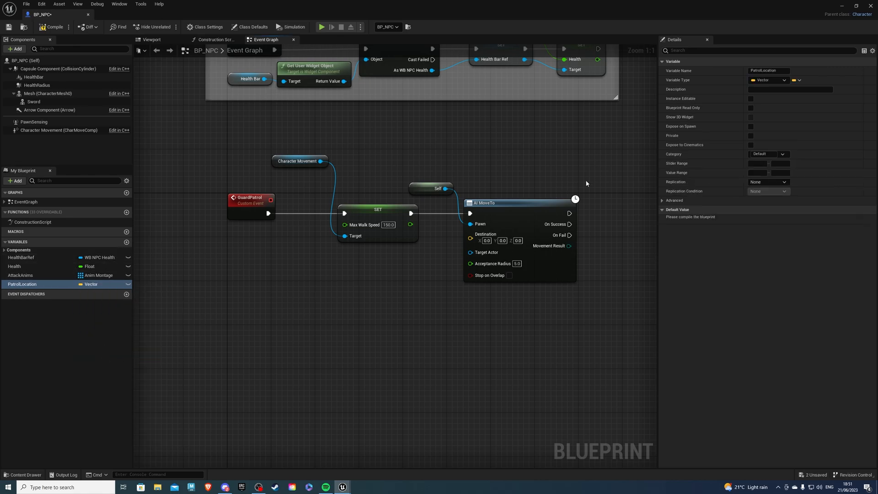
mouse_move(793, 102)
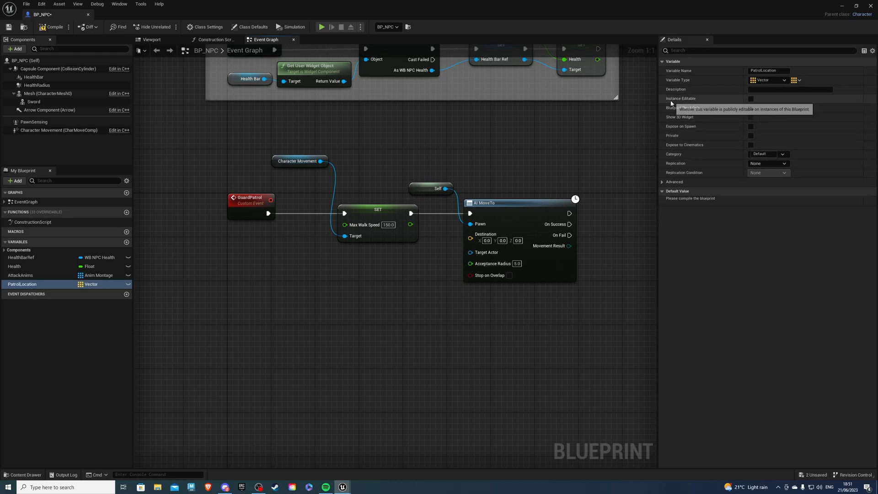
click(751, 98)
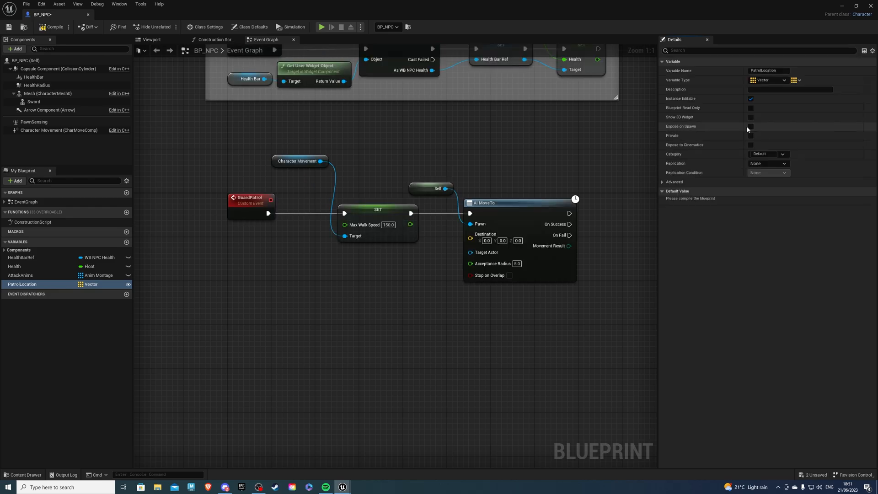
click(750, 126)
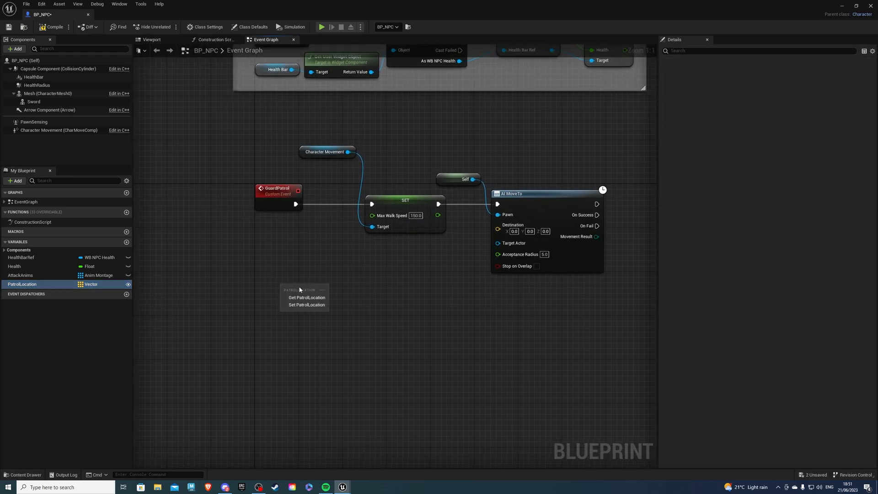
Feed AI MoveTo's Destination from a PatrolLocation Get indexed by new integer Locations.
click(300, 297)
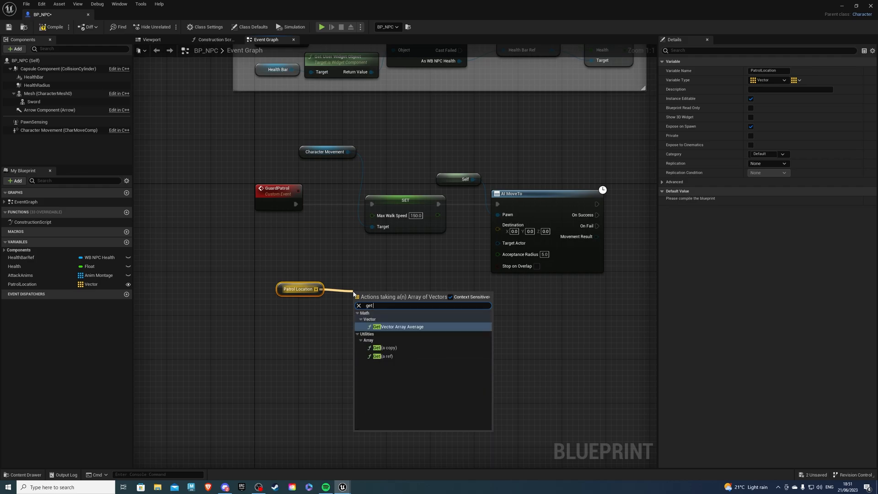
click(385, 348)
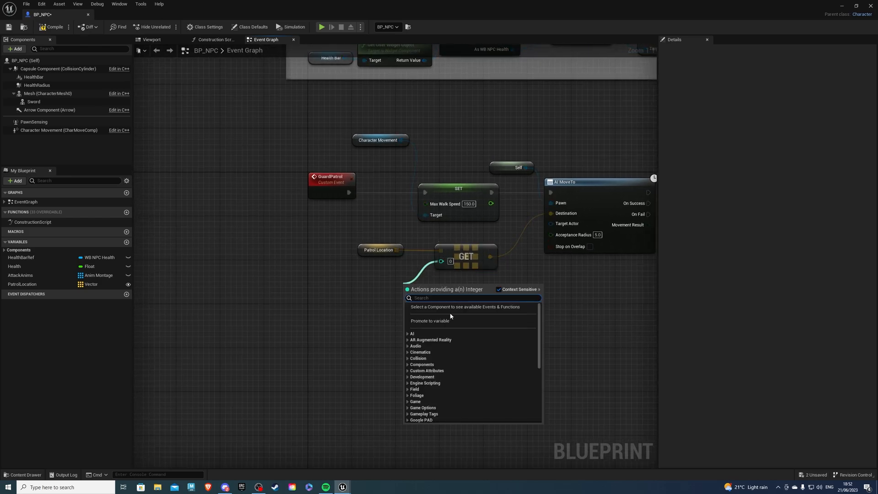
click(429, 320)
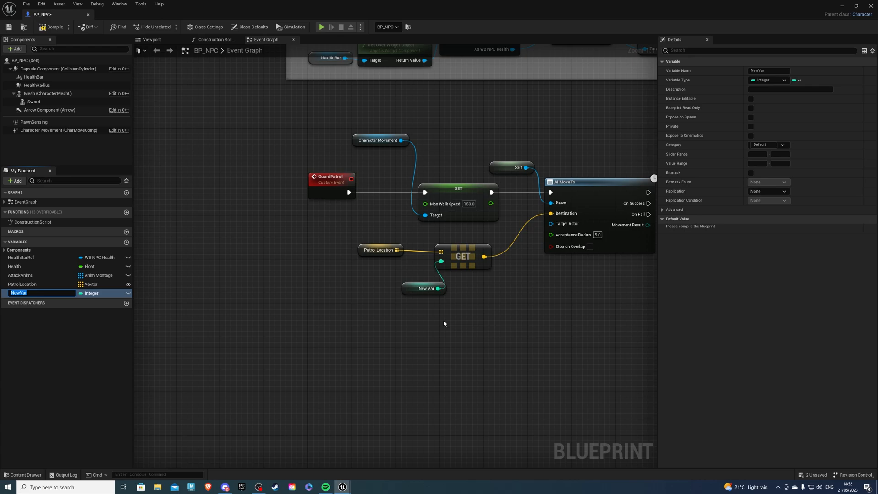
text(Locations)
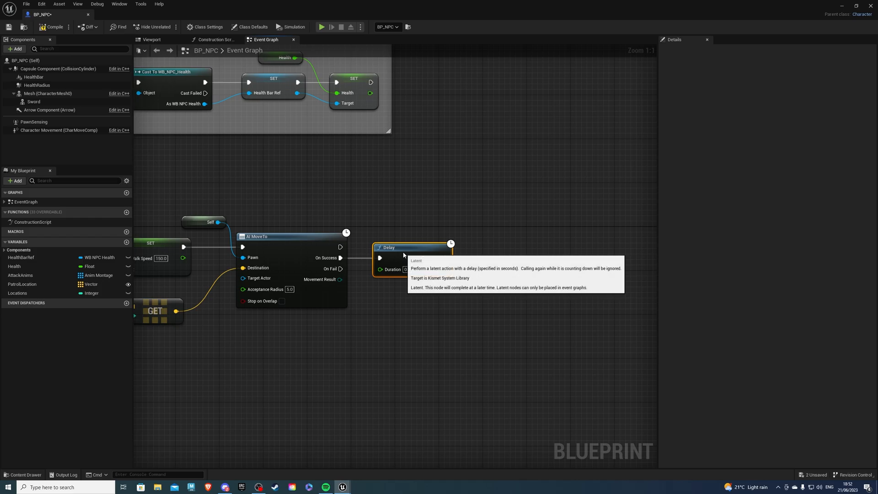
mouse_move(395, 238)
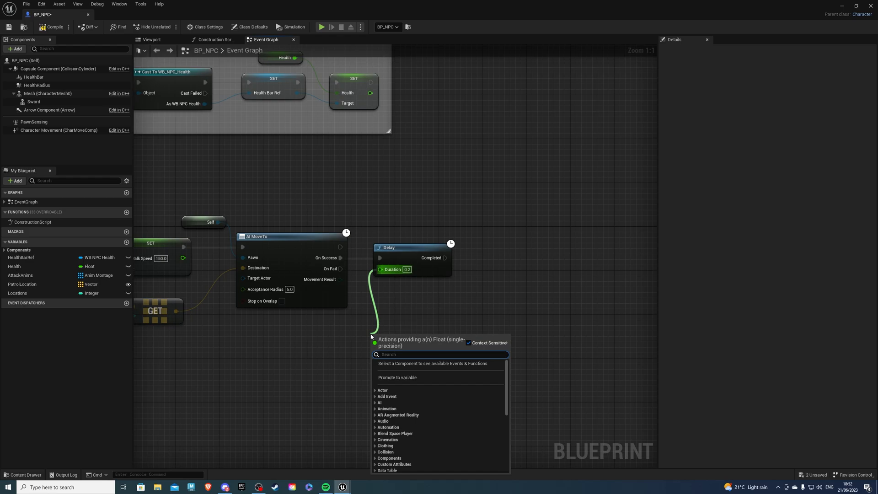
Drive the Delay duration with a Random Float in Range from 1.0 to 3.0.
text(random flo)
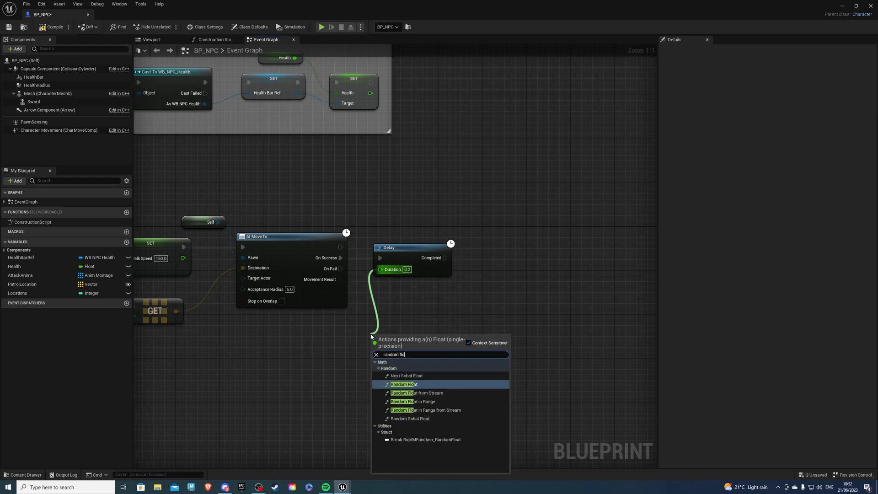
click(402, 409)
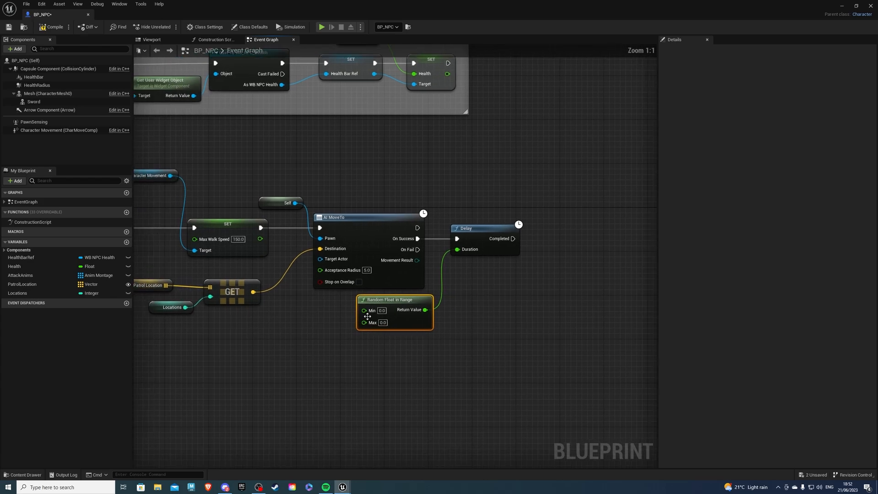
click(382, 310)
text(1)
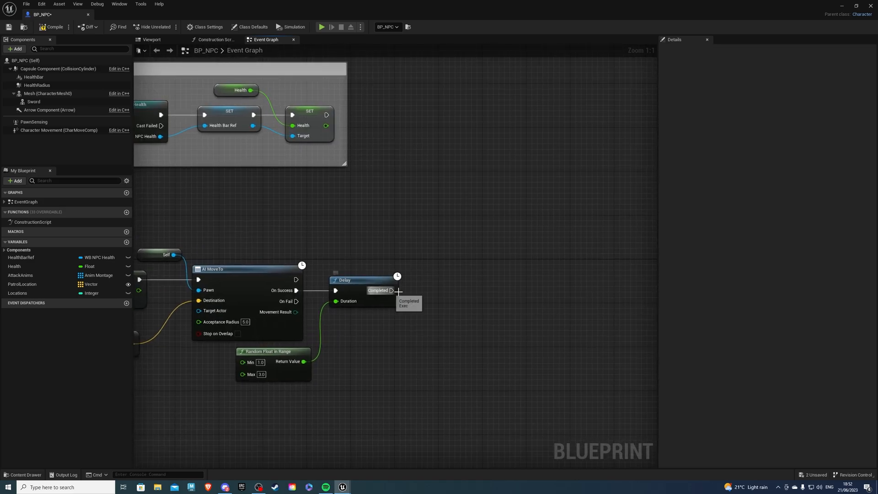
After the Delay, call Guard Patrol, increment Locations, and add a Locations equality check.
drag(392, 290, 425, 294)
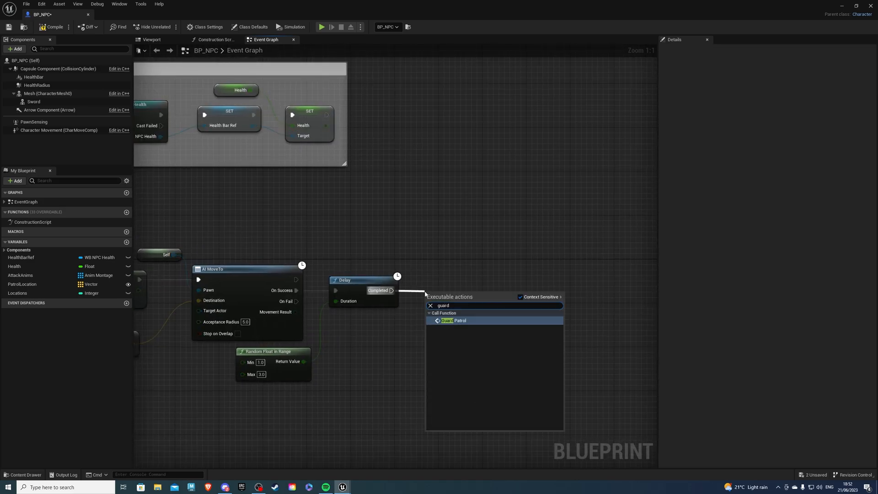
click(453, 320)
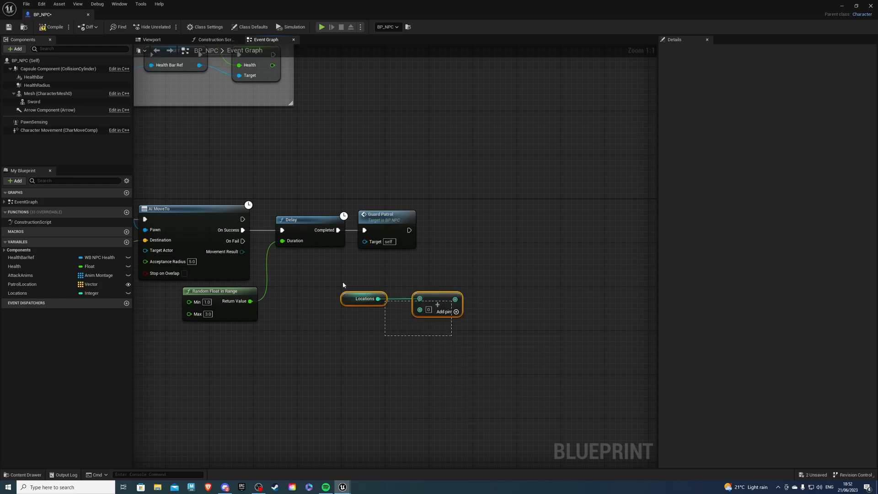
drag(417, 304, 467, 287)
text(++)
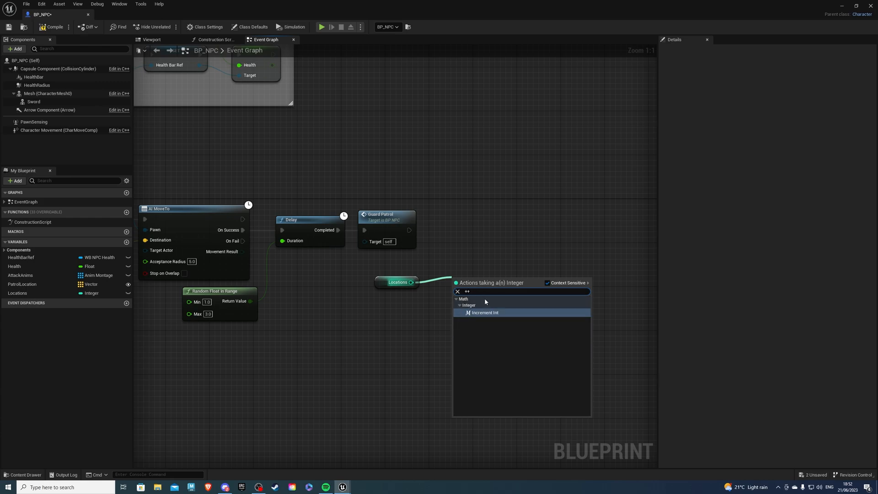
click(484, 313)
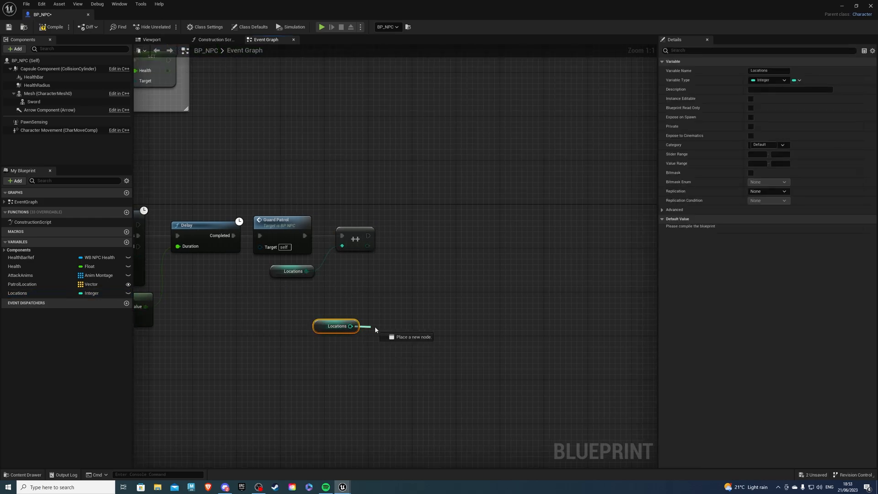
click(374, 329)
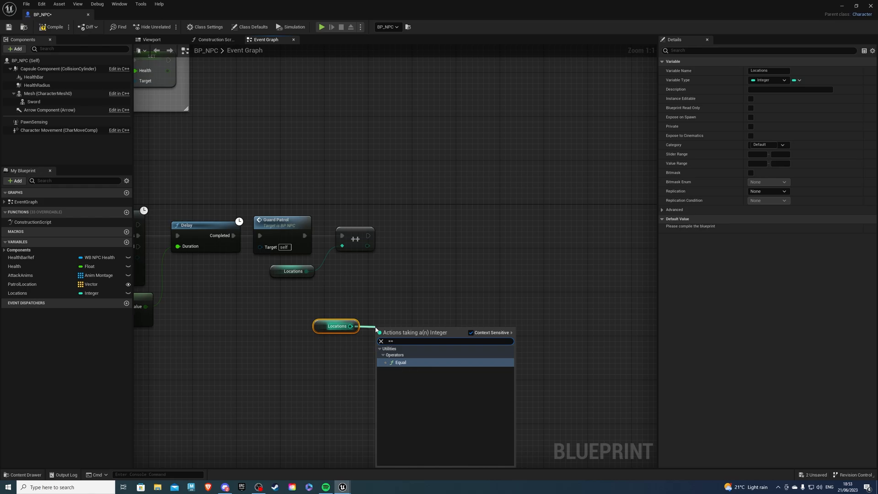
click(400, 362)
text(4)
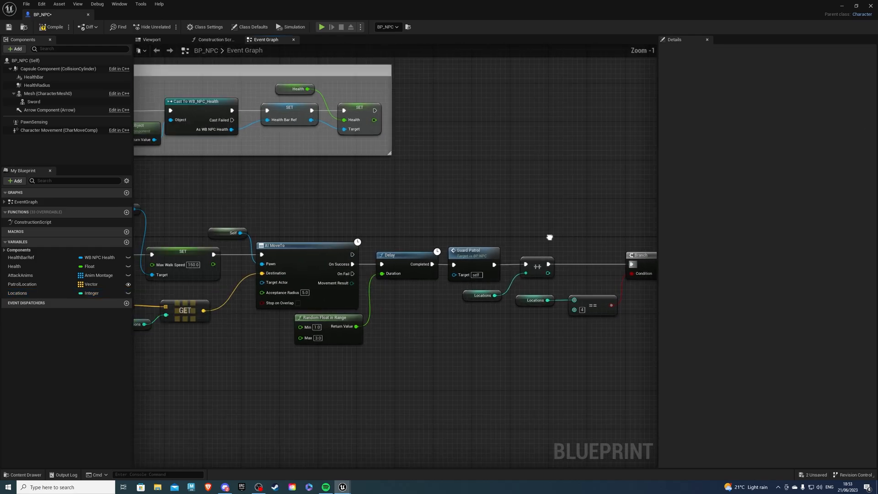
Group the patrol nodes in a comment labelled Patrol and return to the level.
scroll(down, 3)
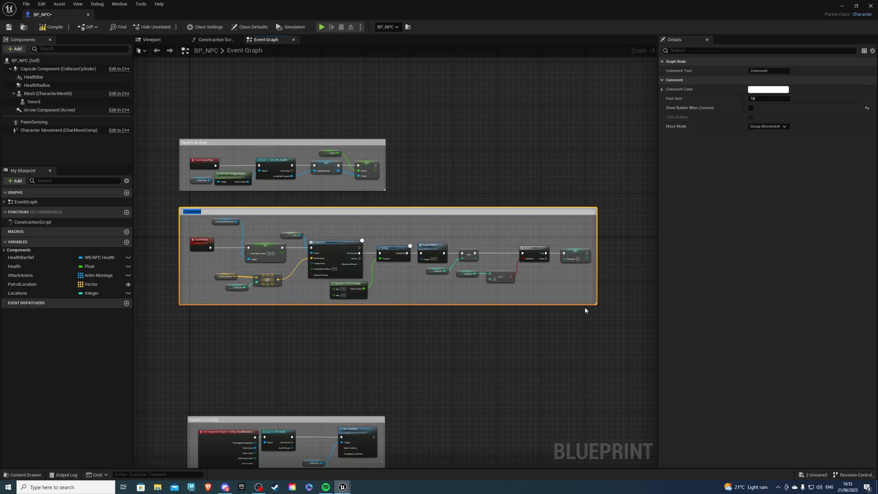
text(Patl)
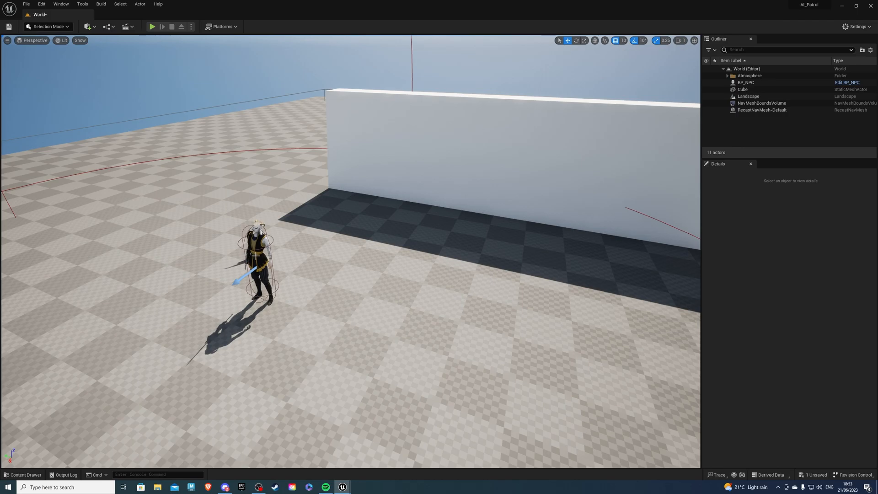
Add Patrol Location entries to the placed BP_NPC and paste the copied actor location into them.
click(745, 82)
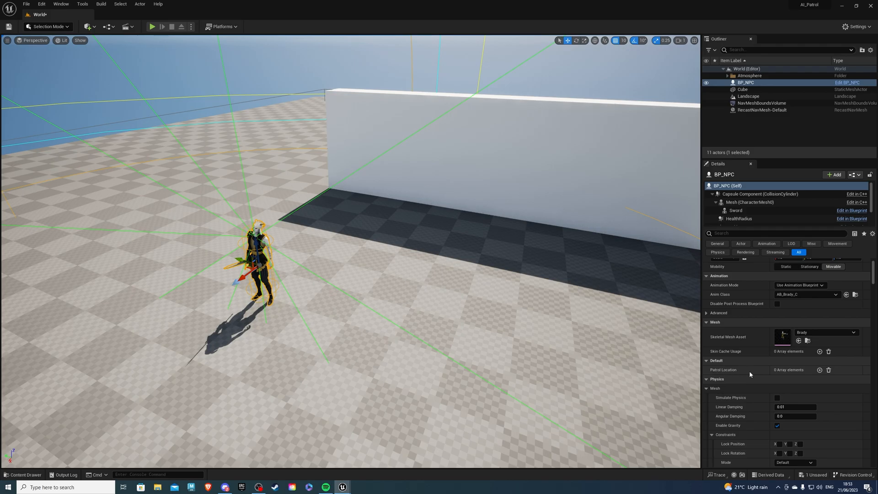
click(820, 370)
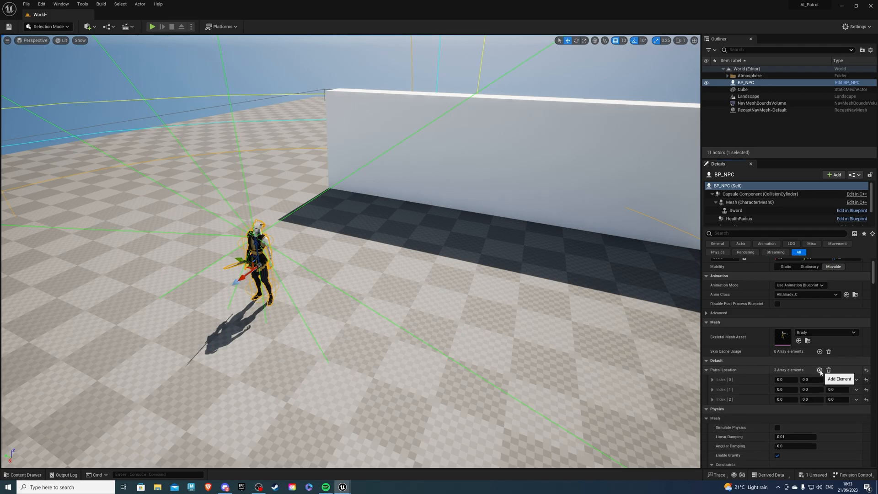
click(818, 370)
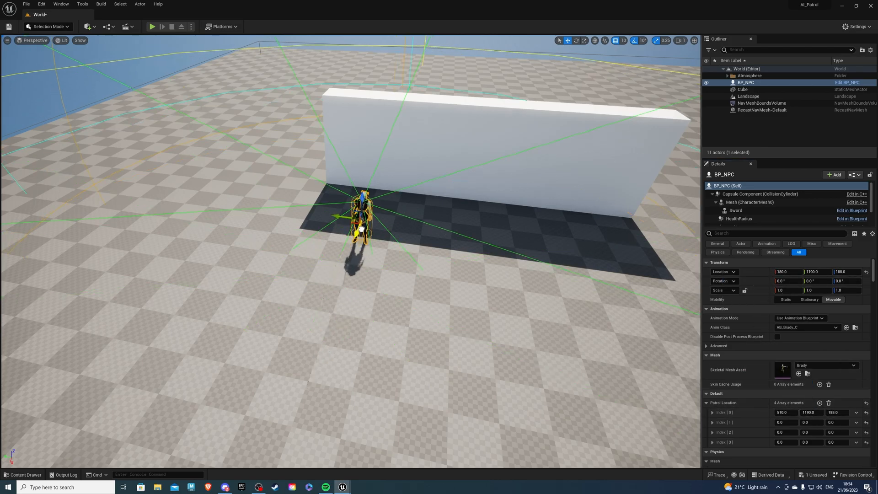
right_click(779, 271)
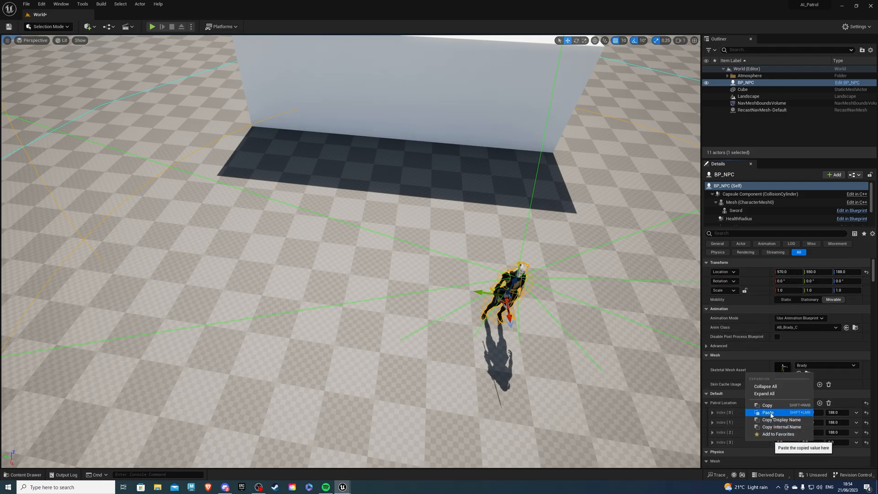
click(767, 412)
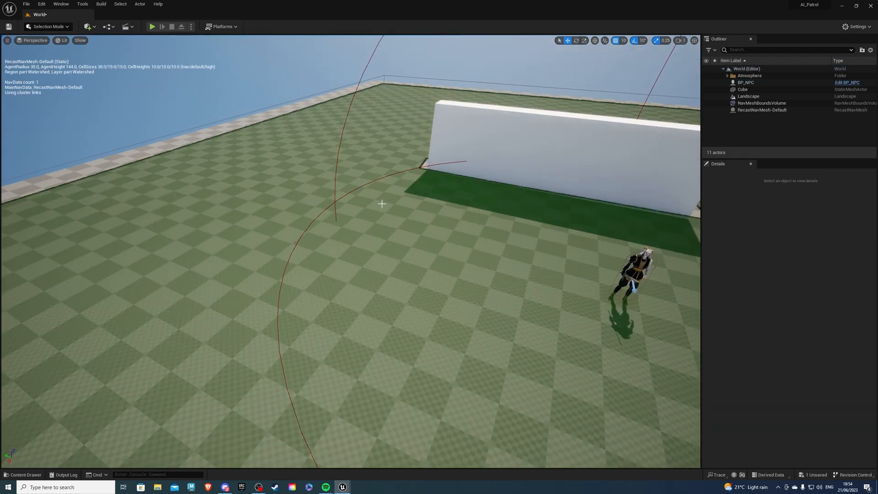
Hide the navmesh overlay and start a play test of the level.
click(90, 27)
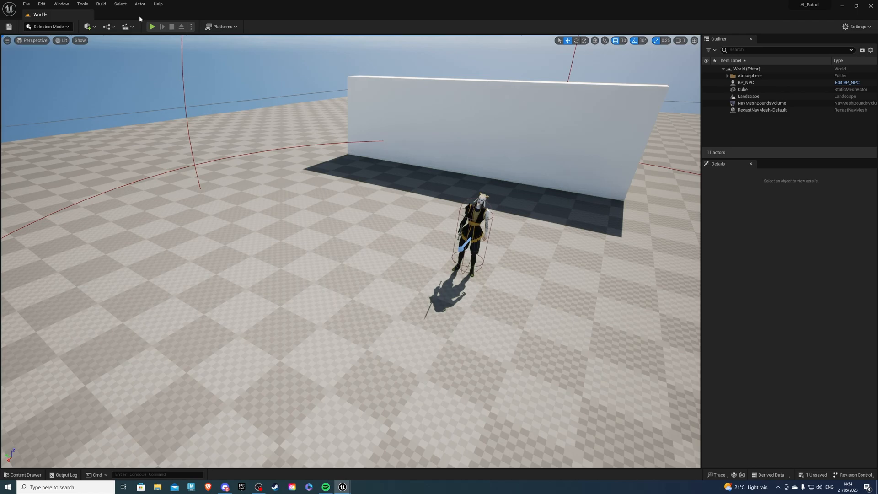
click(152, 26)
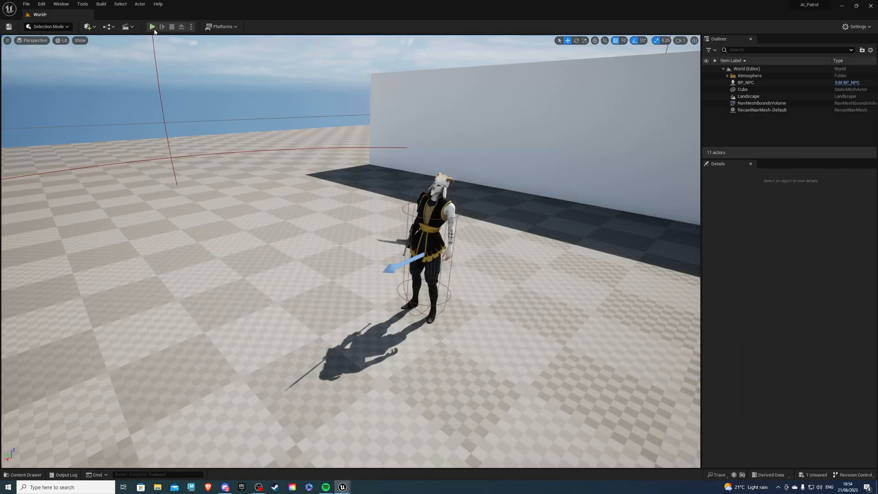
click(151, 26)
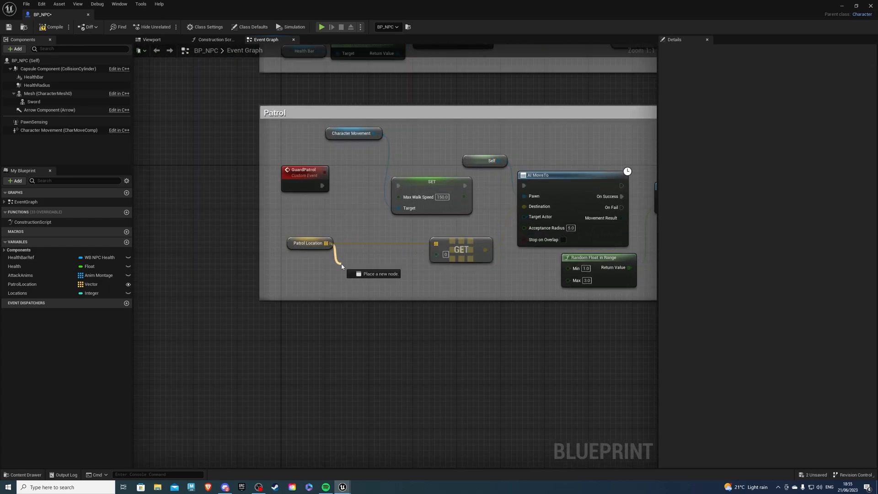
Pick the Patrol Location with a Random Integer capped by the array Length, then play-test.
text(get le)
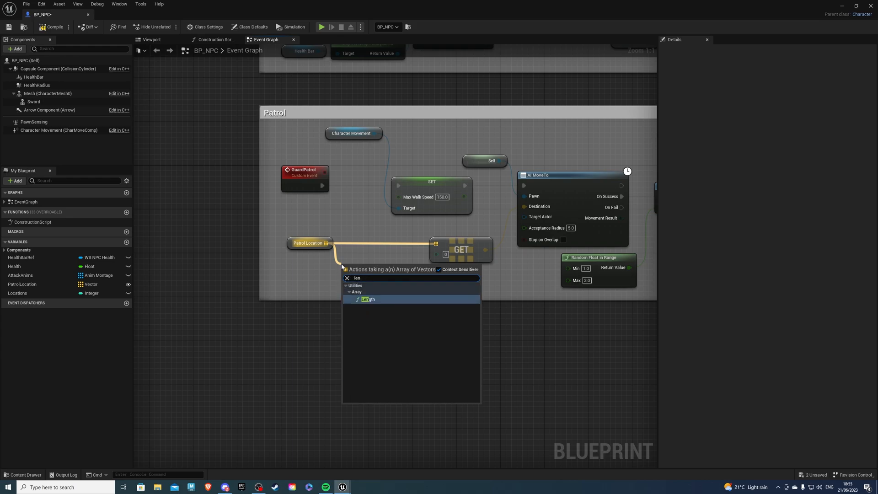
click(366, 299)
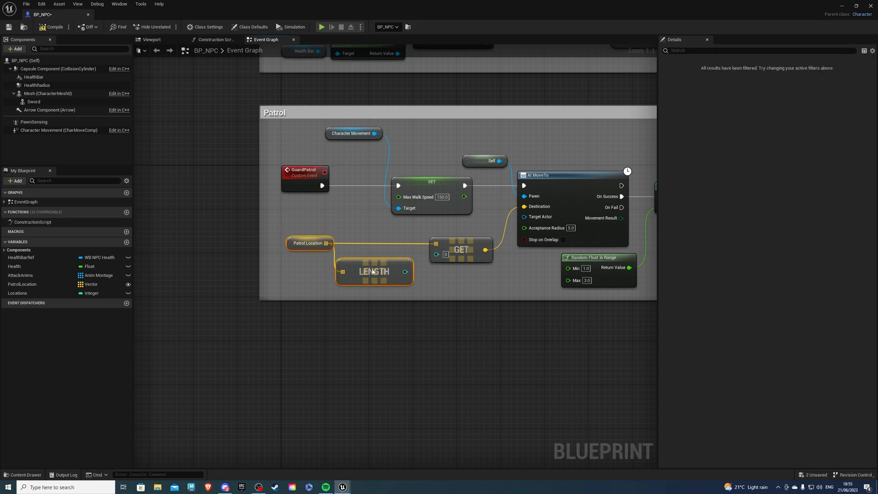
drag(373, 271, 347, 276)
text(random)
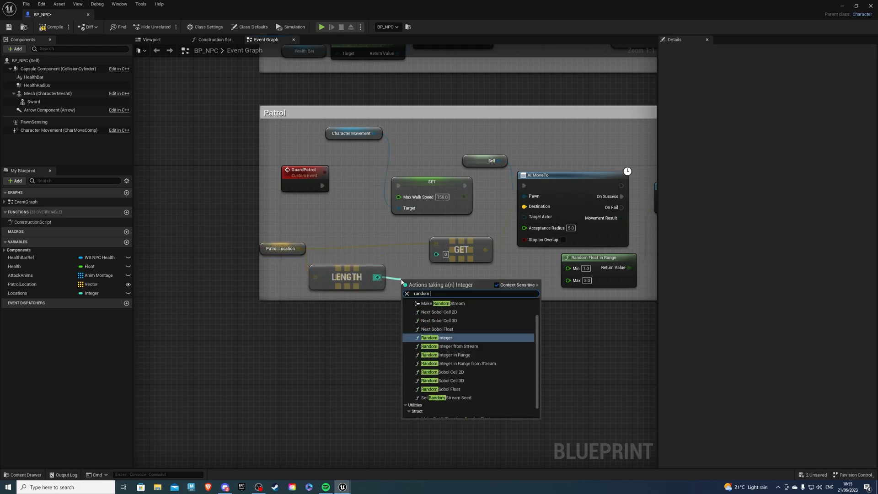
click(436, 337)
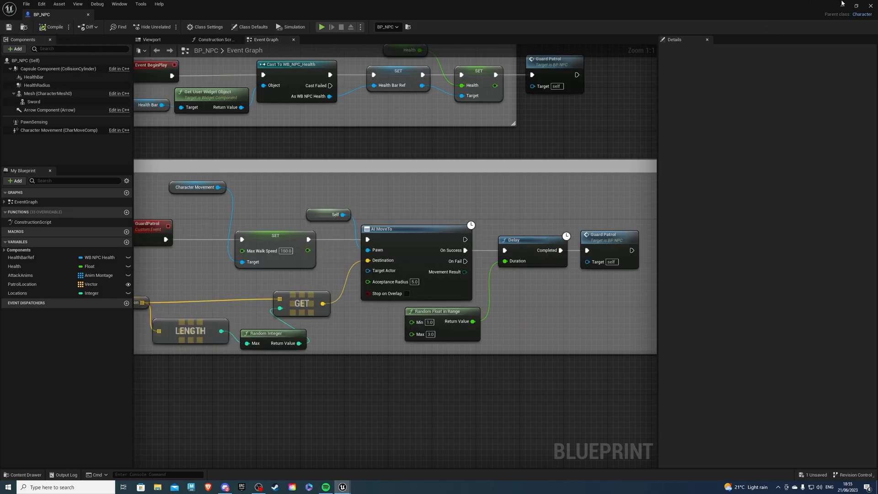
click(320, 26)
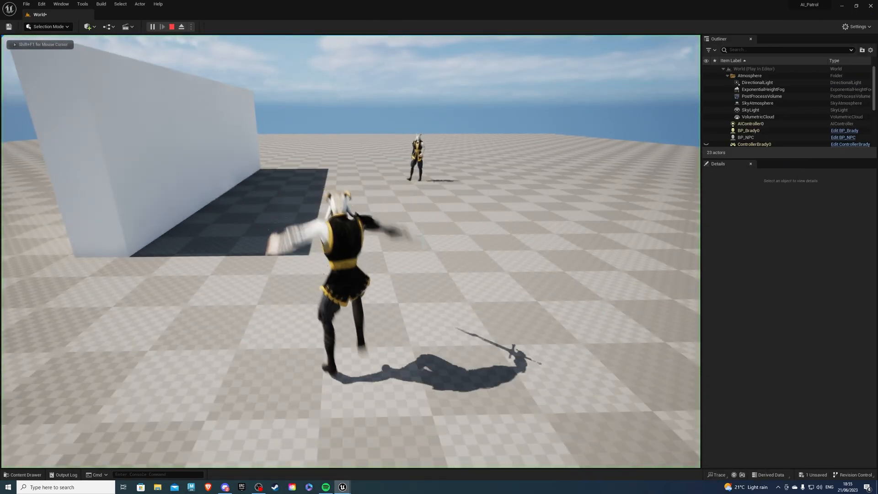